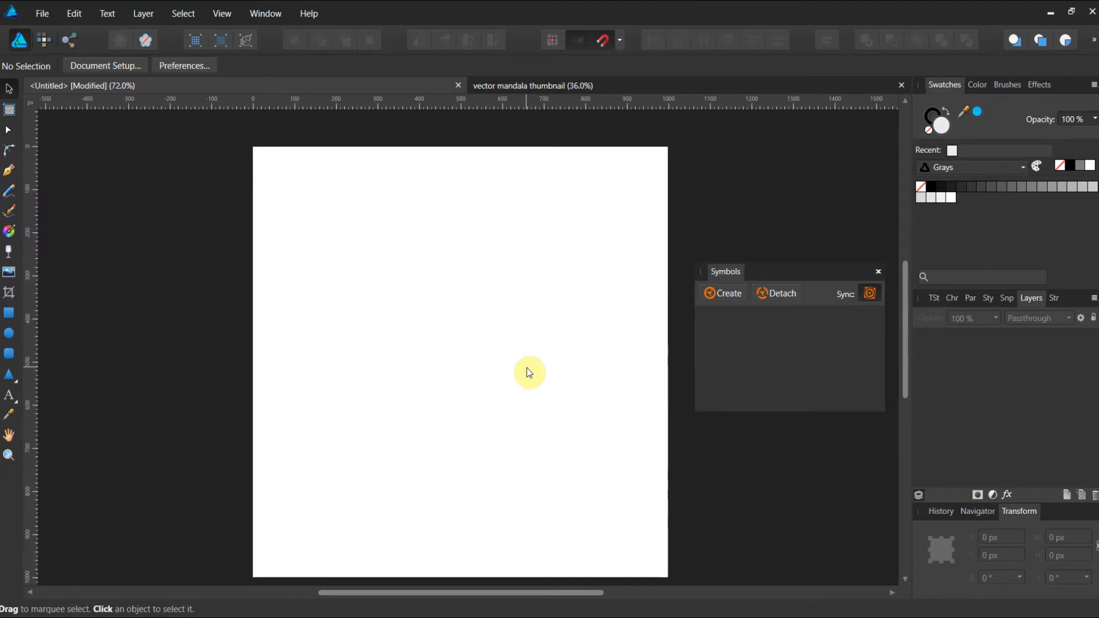
mouse_move(246, 191)
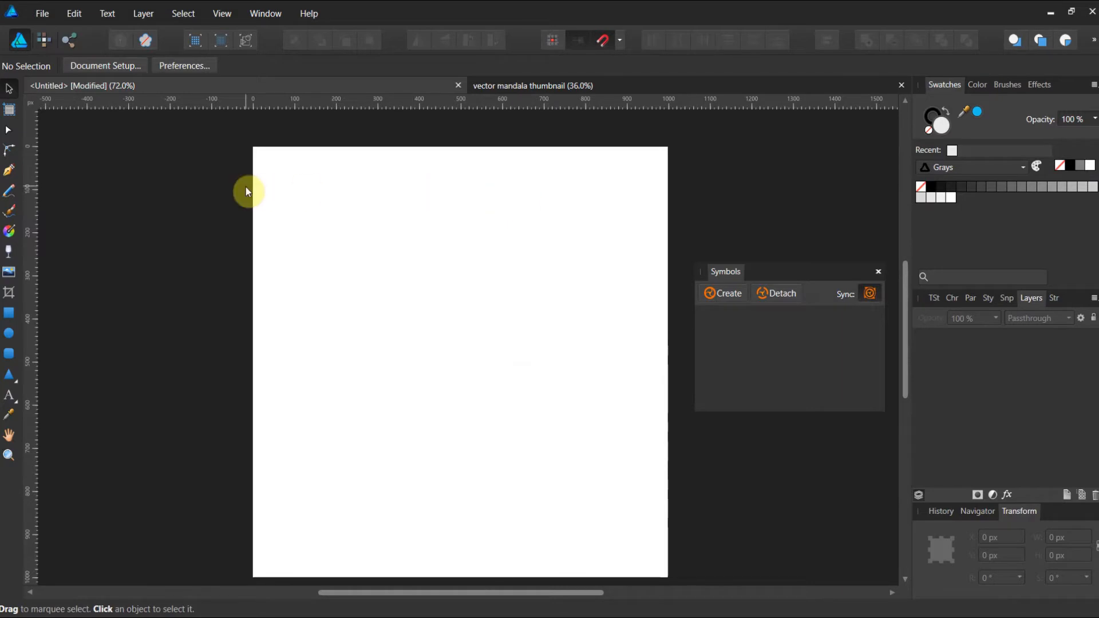
mouse_move(259, 499)
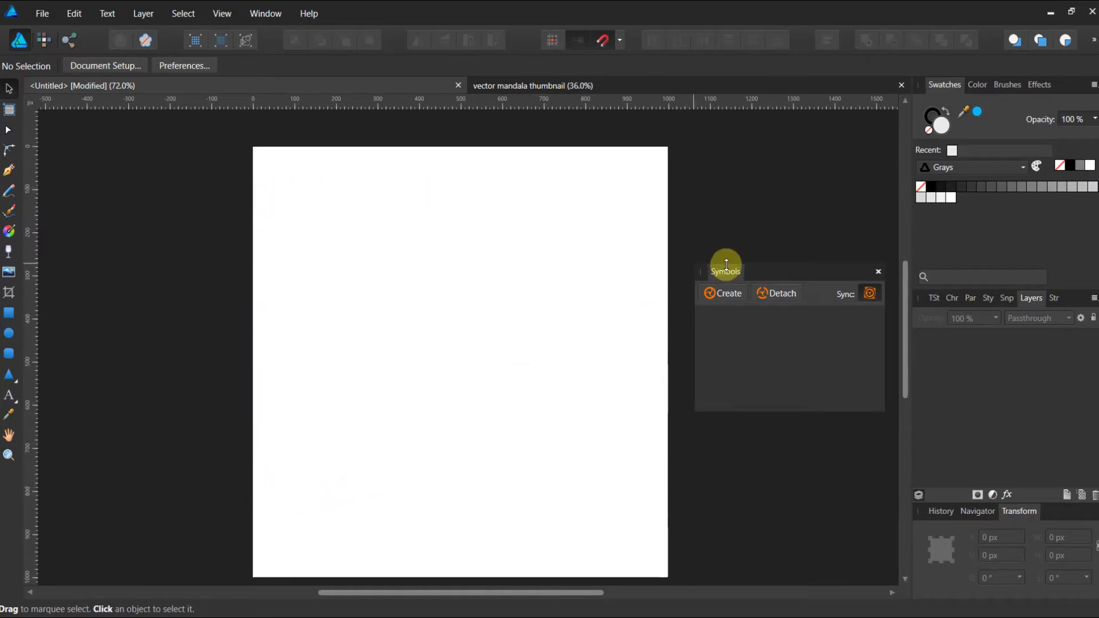
mouse_move(725, 274)
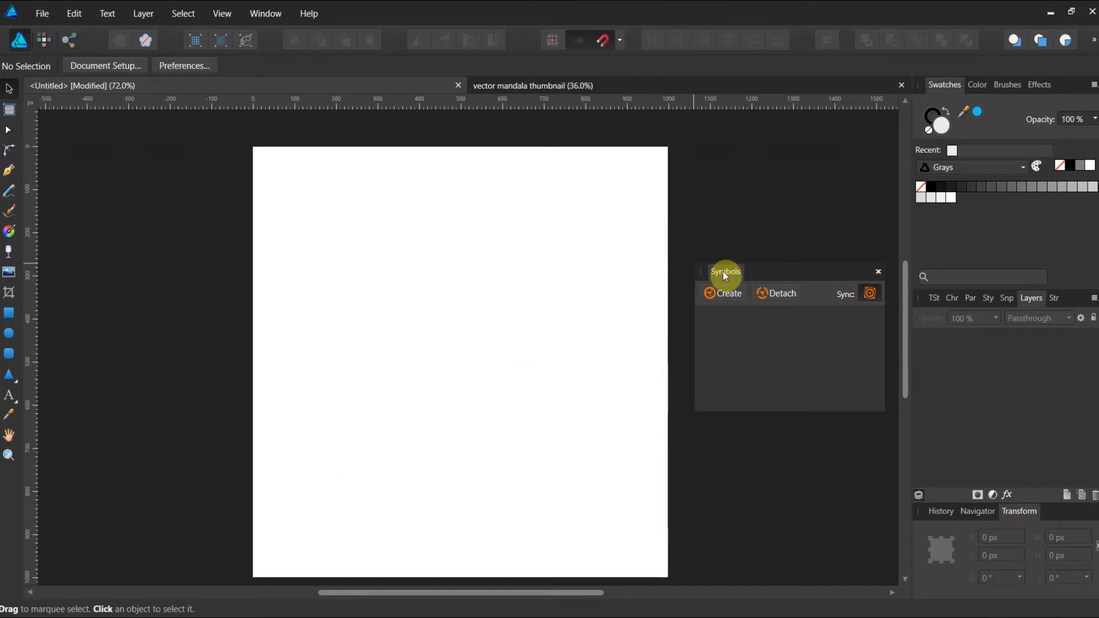
mouse_move(11, 338)
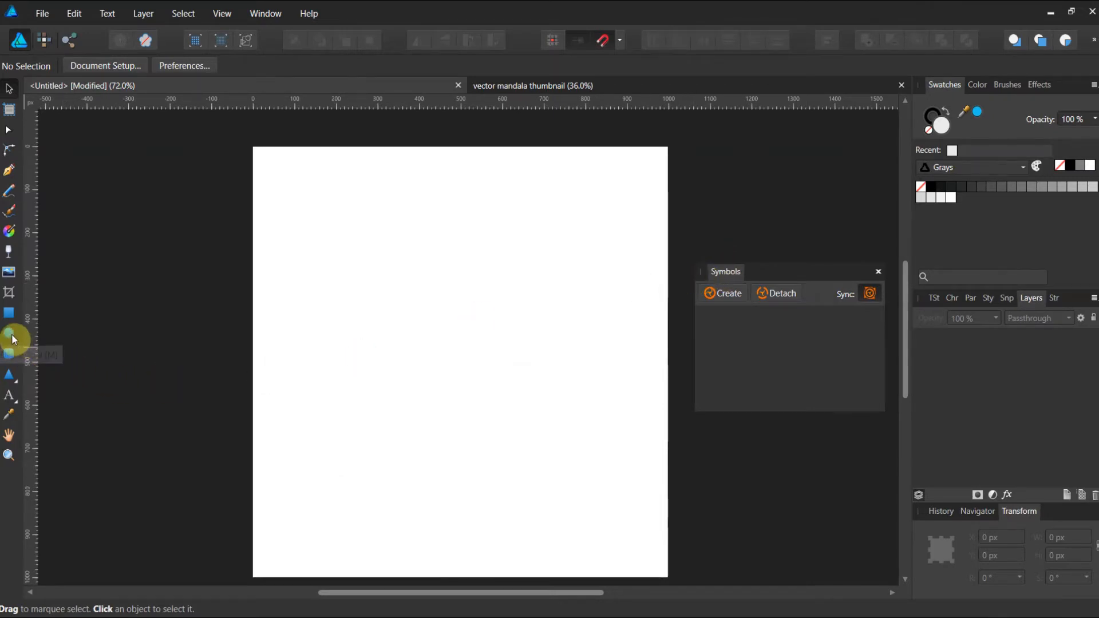
Switch to the Ellipse Tool to draw the crescent's ellipses.
left_click(11, 337)
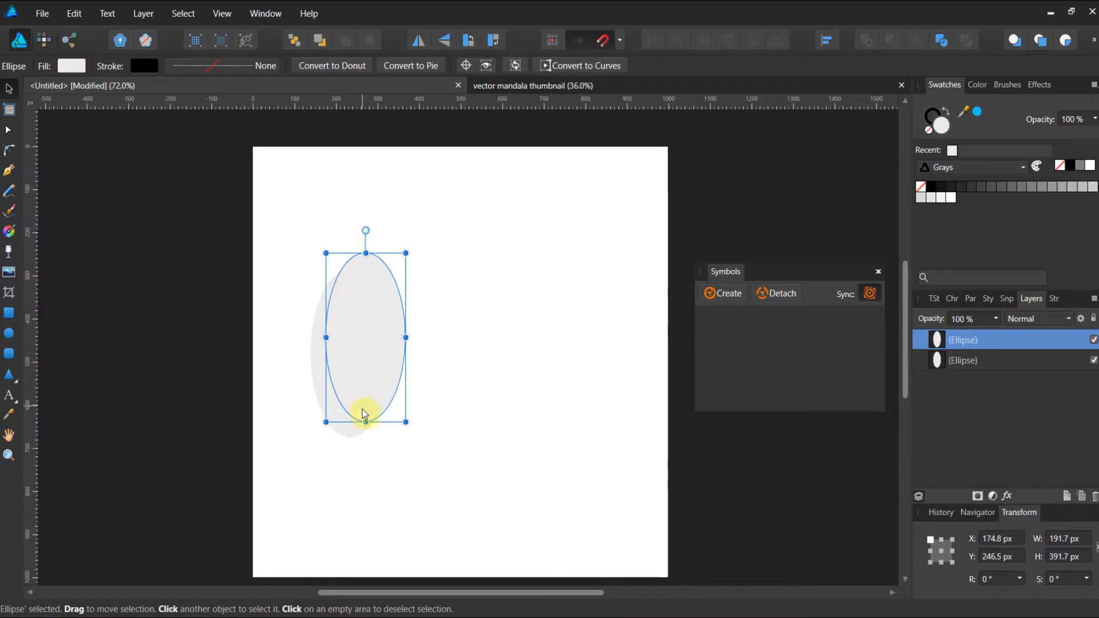
mouse_move(330, 403)
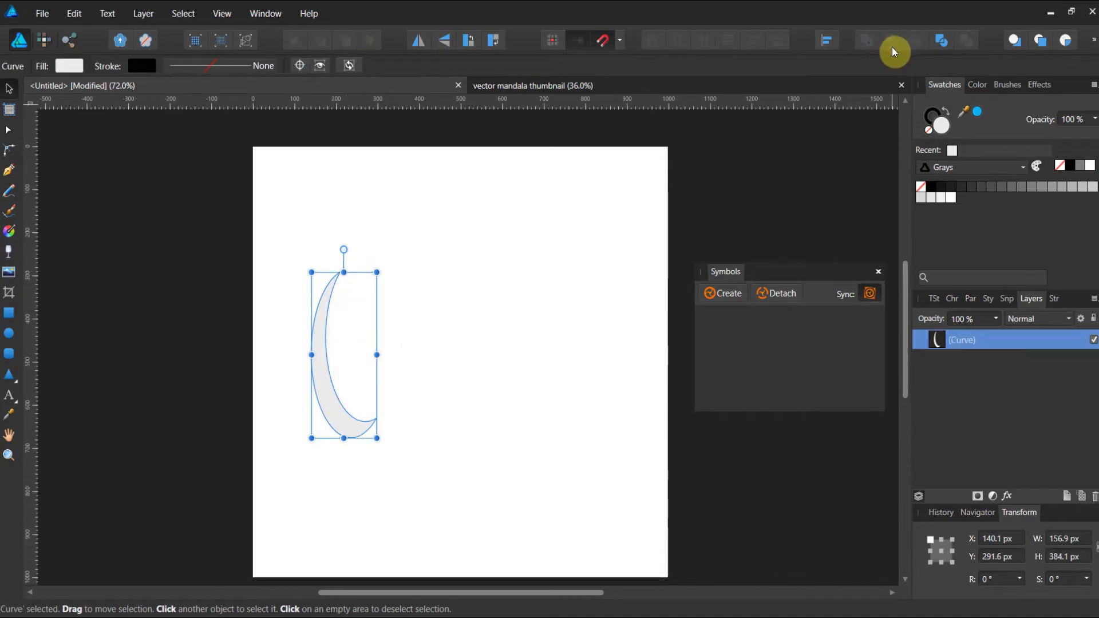
mouse_move(500, 359)
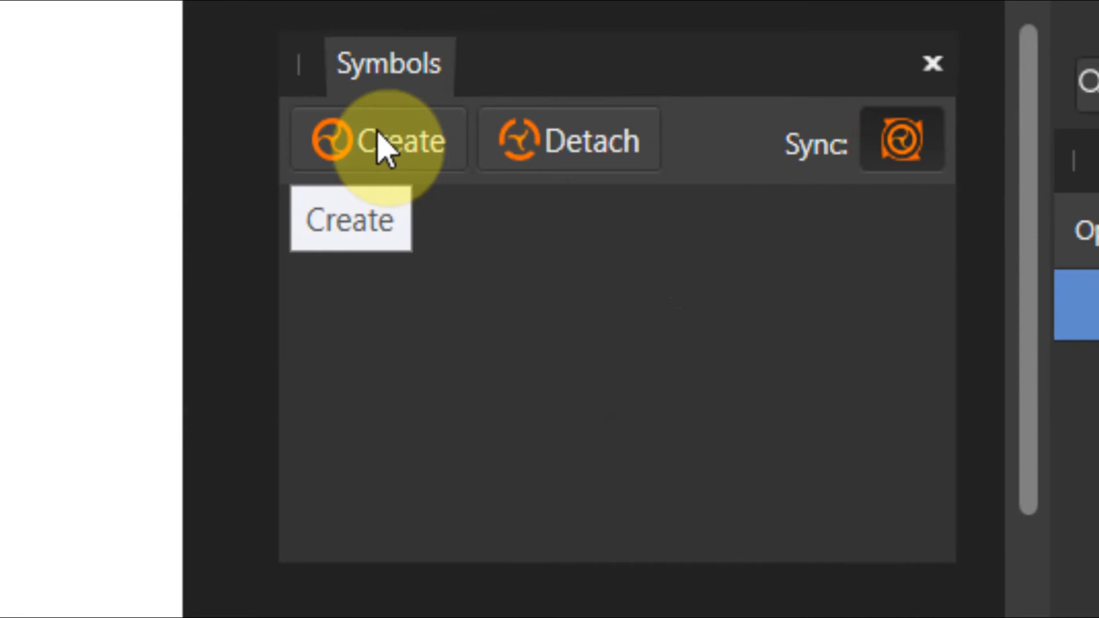
Create a symbol from the light grey crescent in the Symbols panel.
left_click(378, 138)
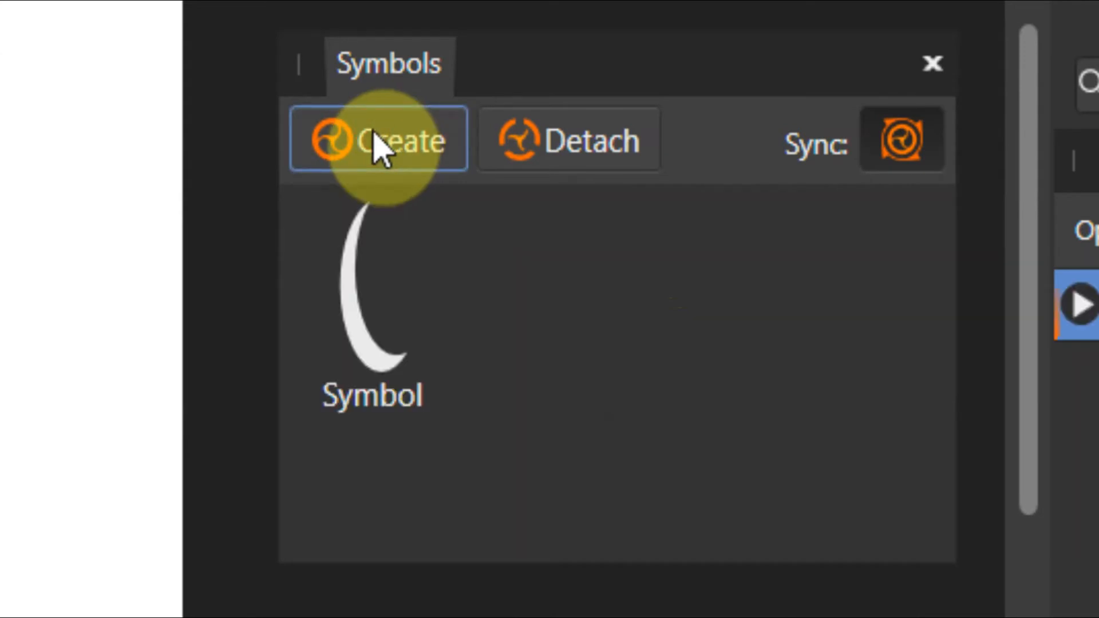
left_click(379, 138)
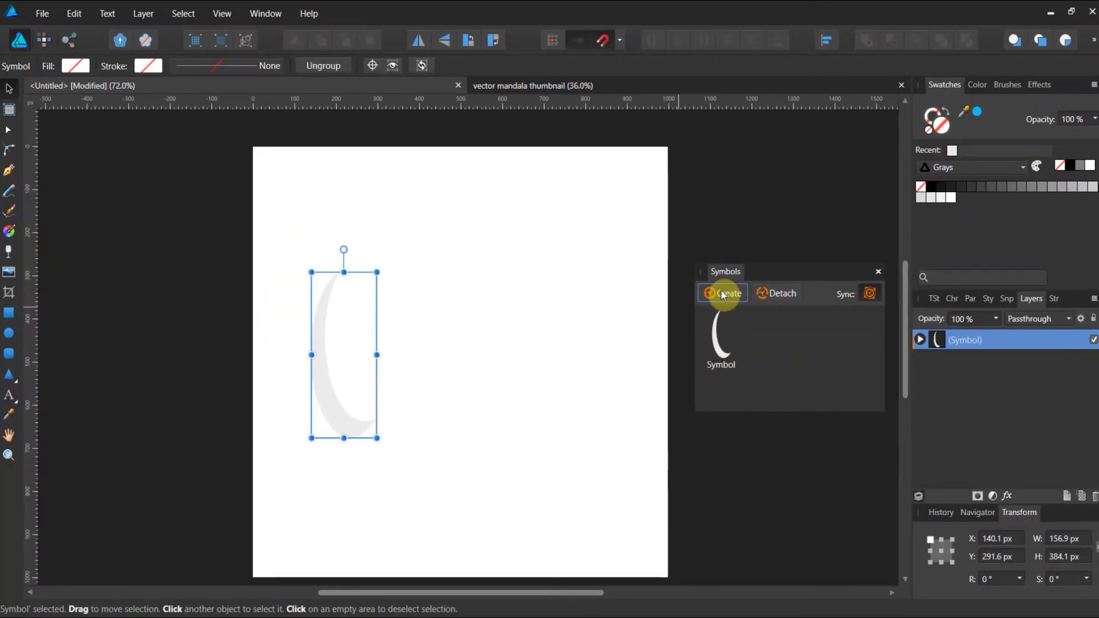
mouse_move(617, 370)
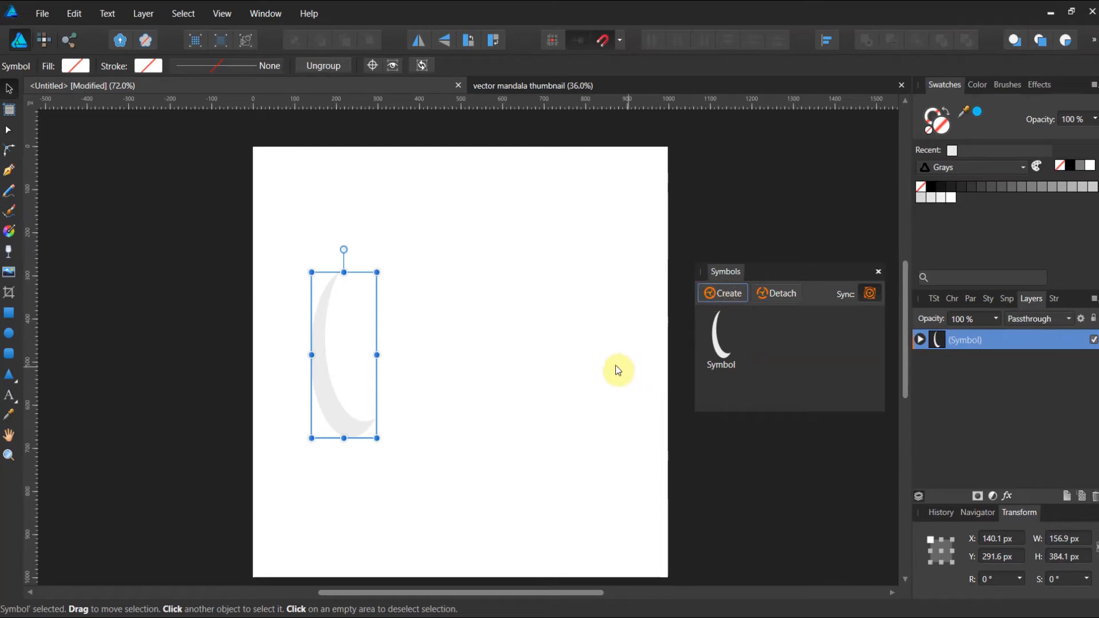
mouse_move(326, 360)
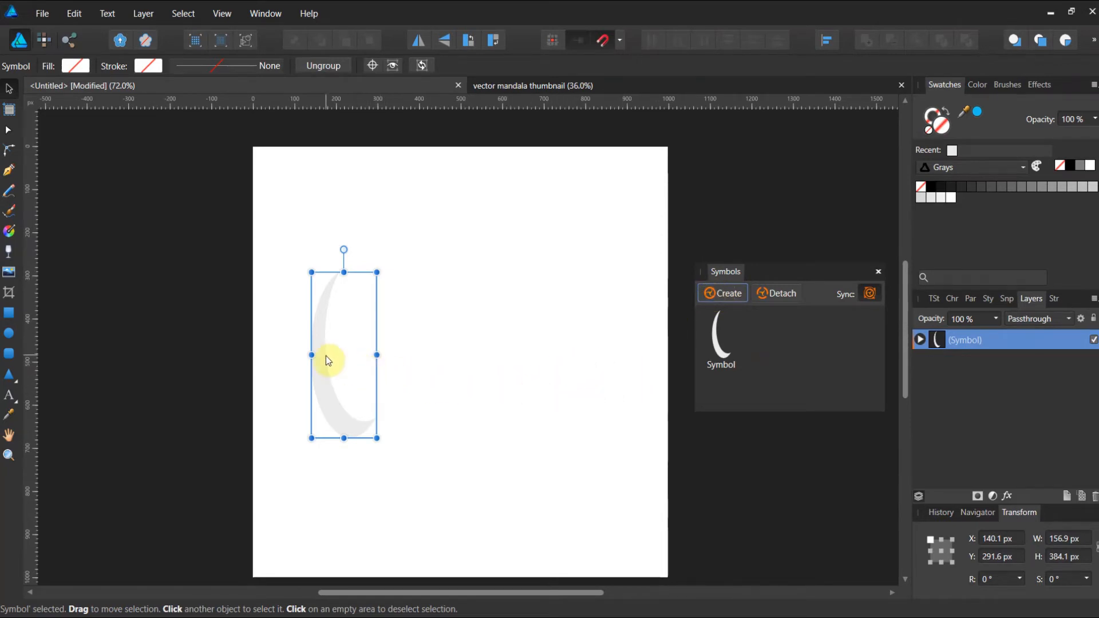
mouse_move(319, 360)
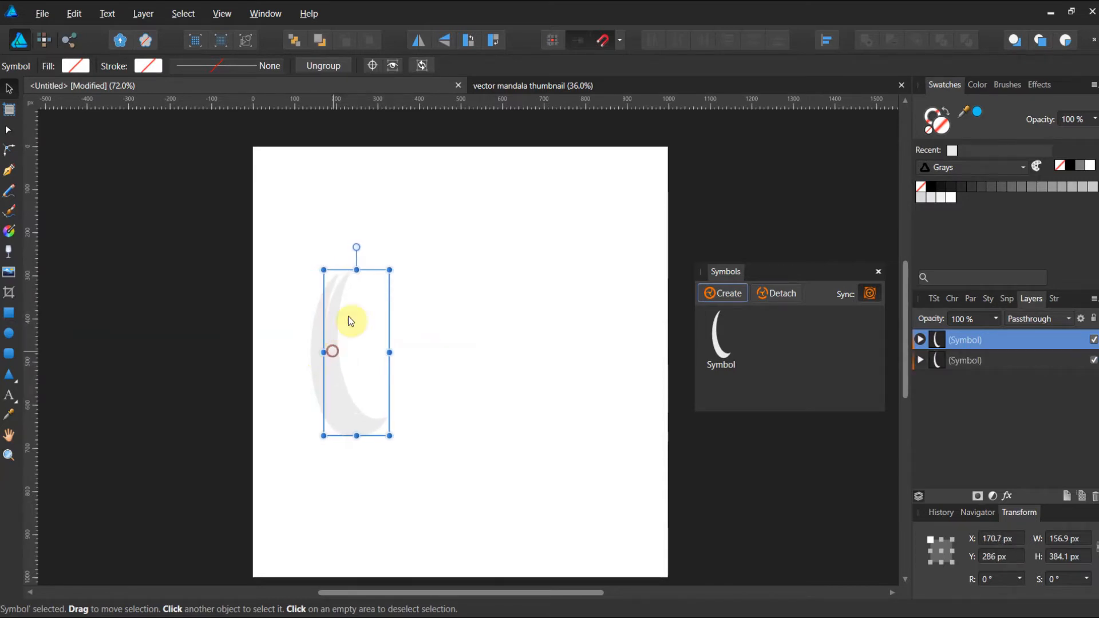
mouse_move(389, 271)
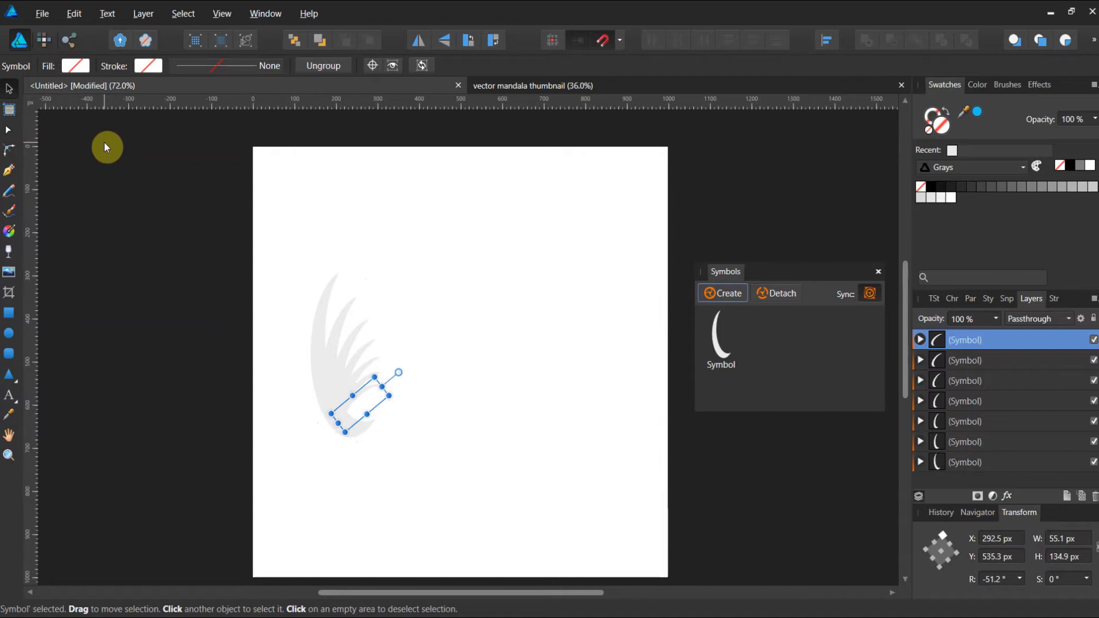
mouse_move(142, 205)
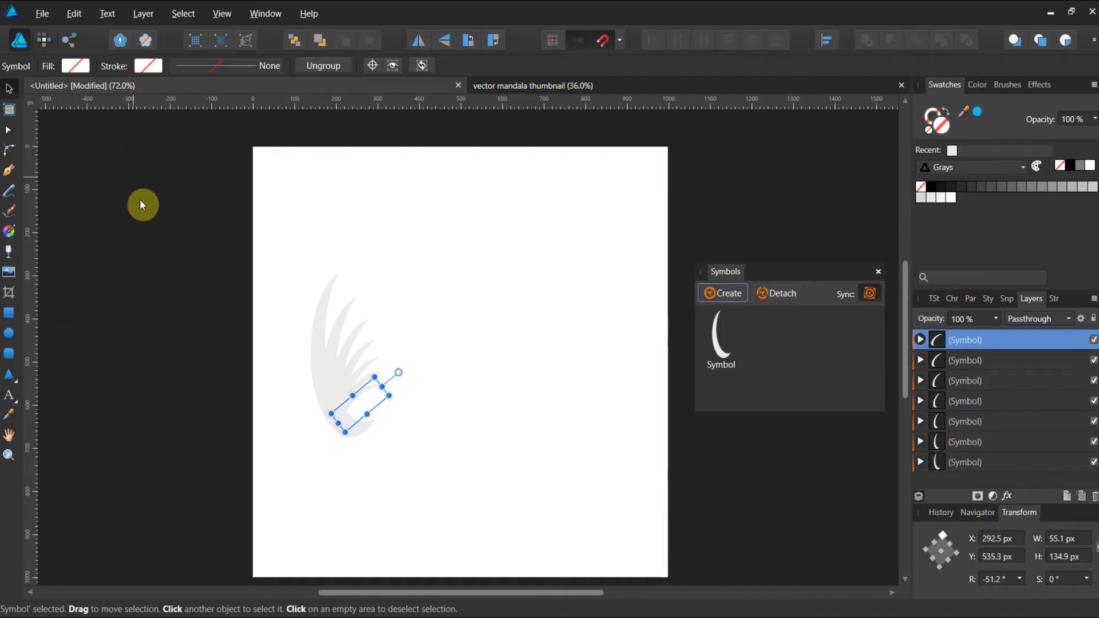
mouse_move(239, 296)
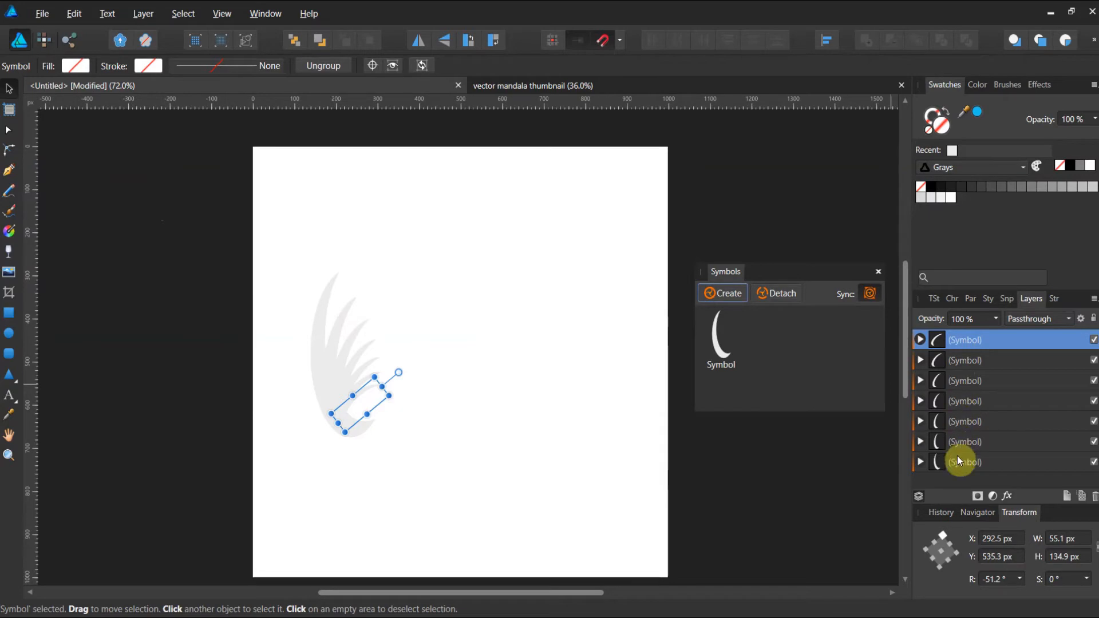
mouse_move(959, 462)
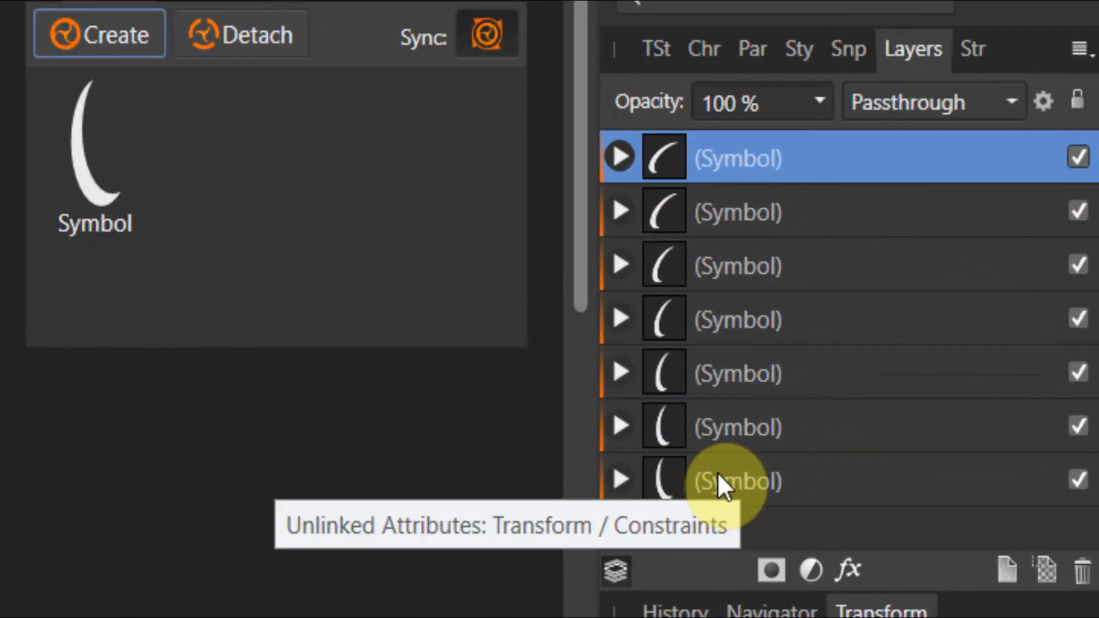
Select the original, unrotated crescent symbol layer.
left_click(736, 480)
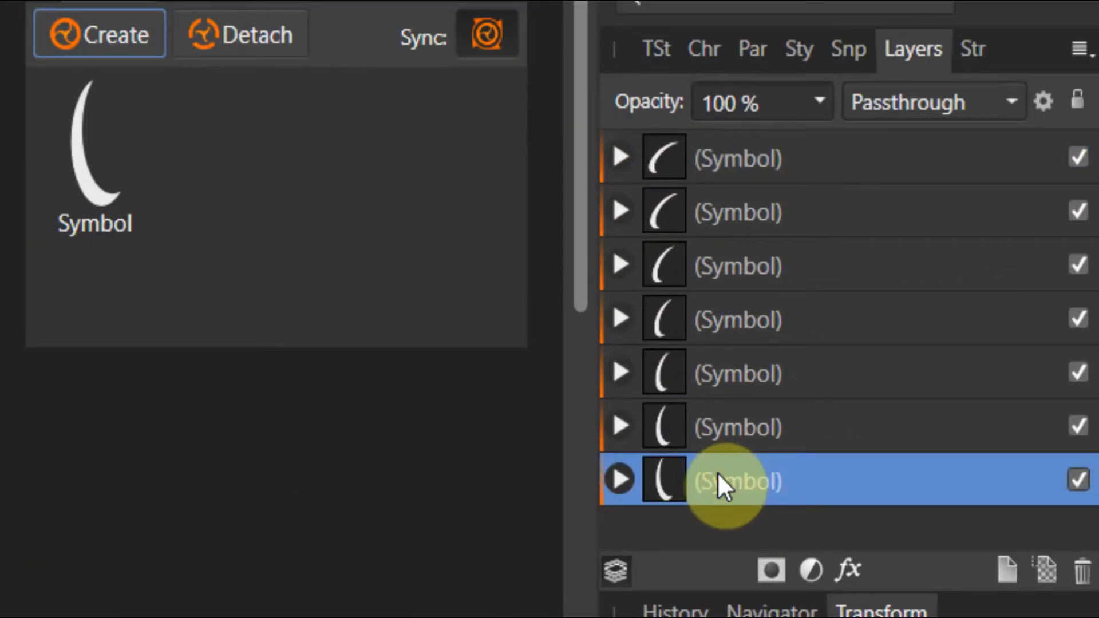
mouse_move(676, 486)
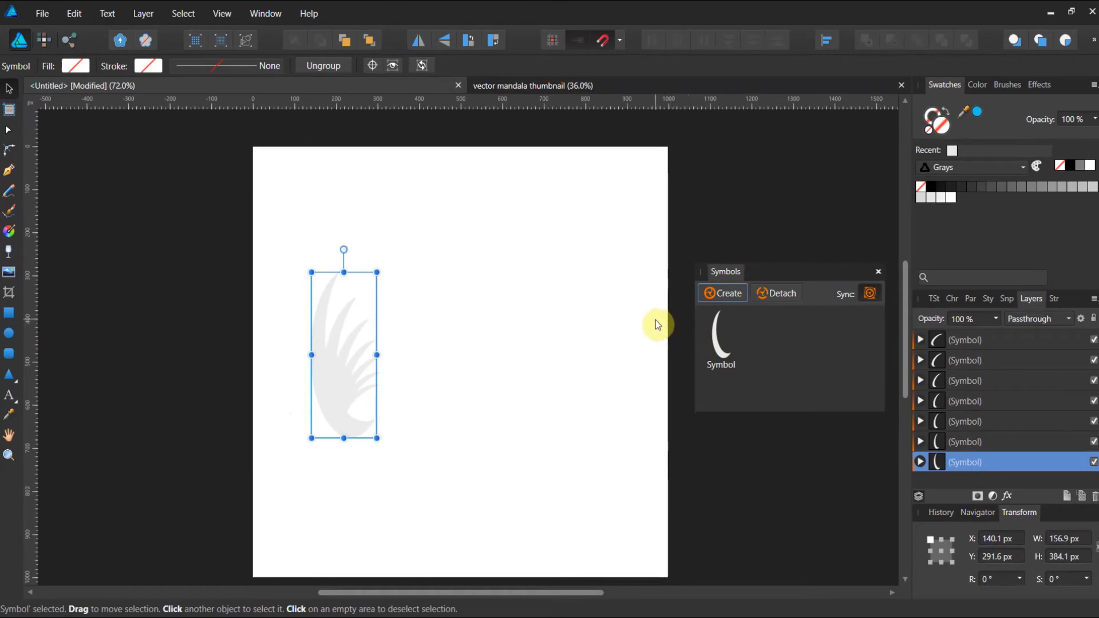
mouse_move(247, 178)
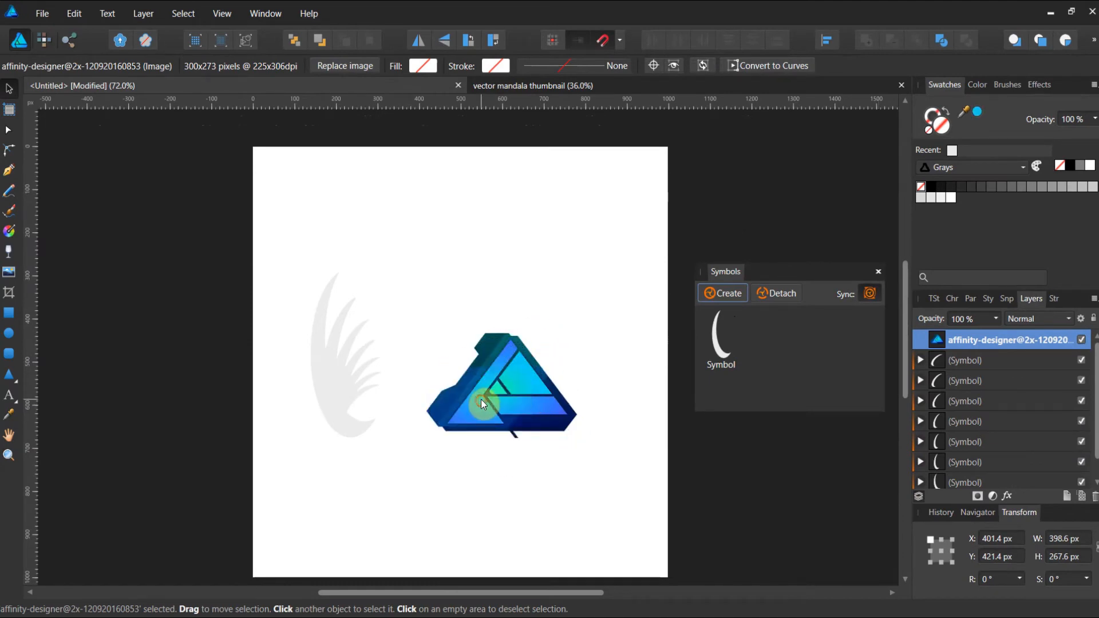
Select the bottom crescent symbol and set its gradient fill colour to blue.
left_click(482, 405)
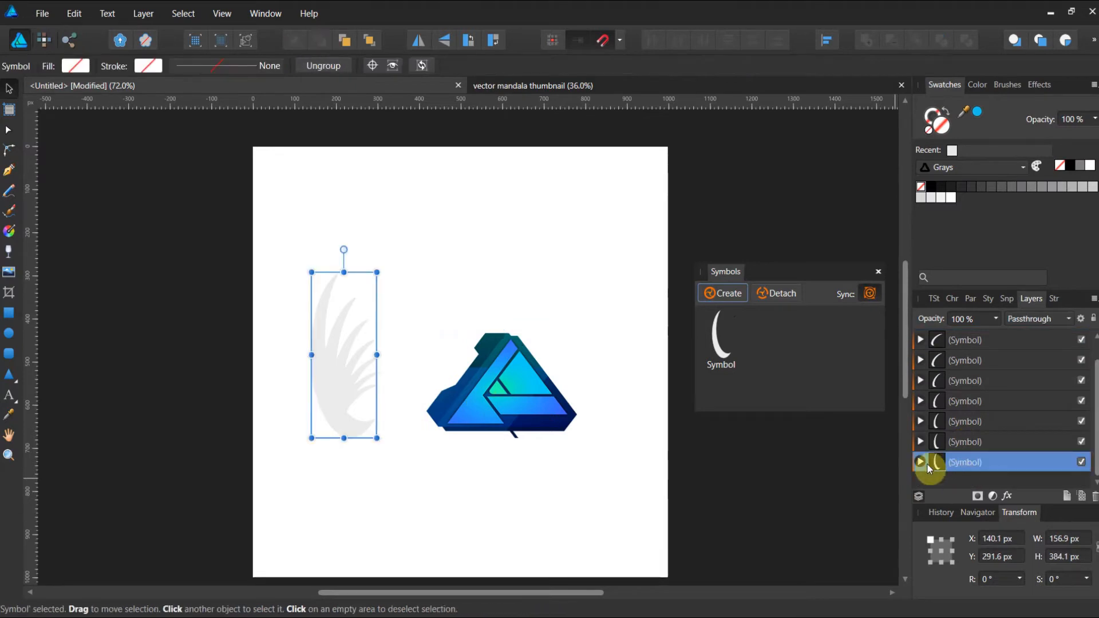
mouse_move(19, 40)
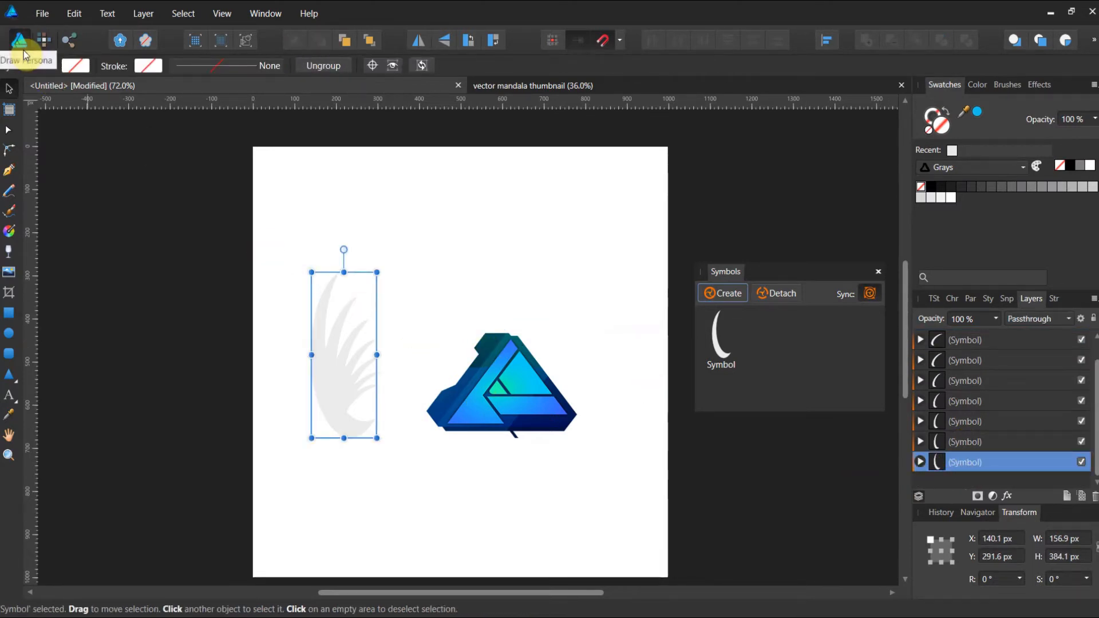
left_click(76, 65)
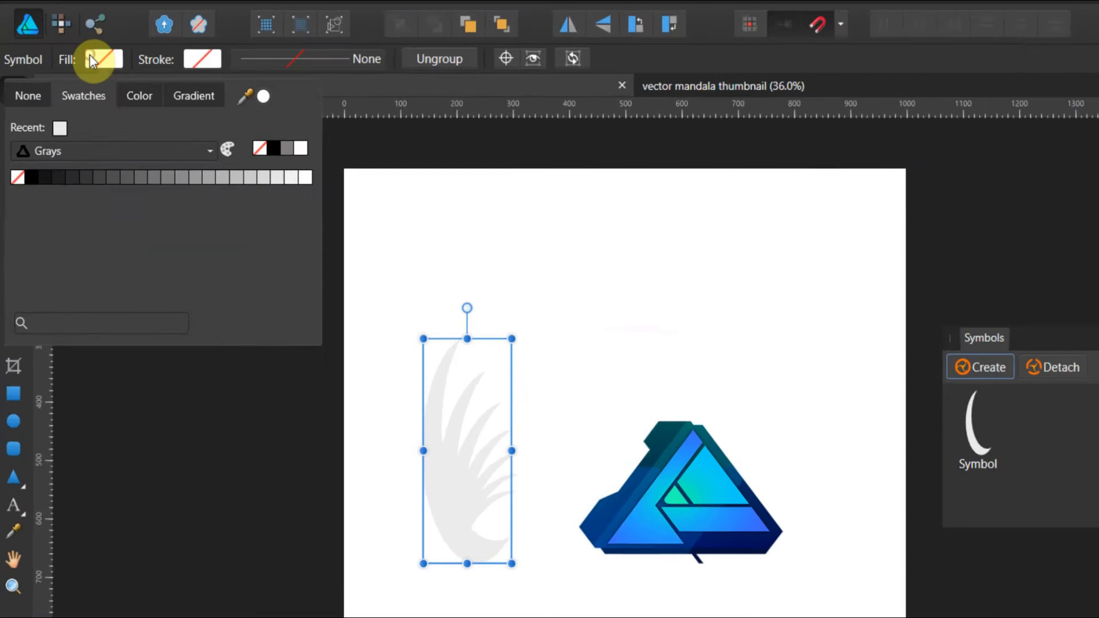
left_click(193, 96)
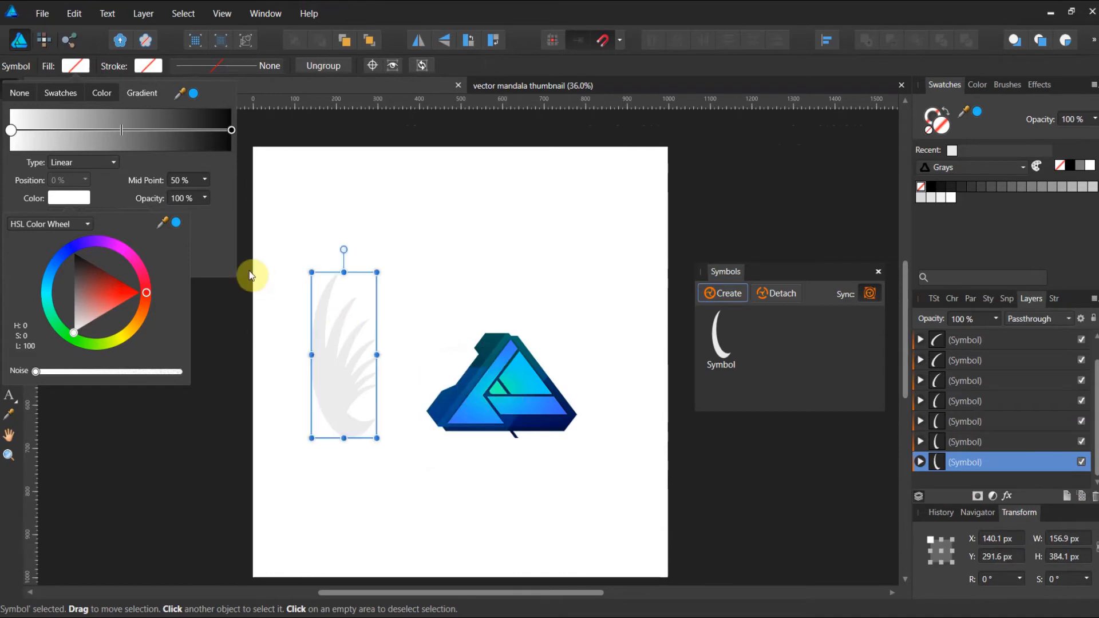
left_click(176, 227)
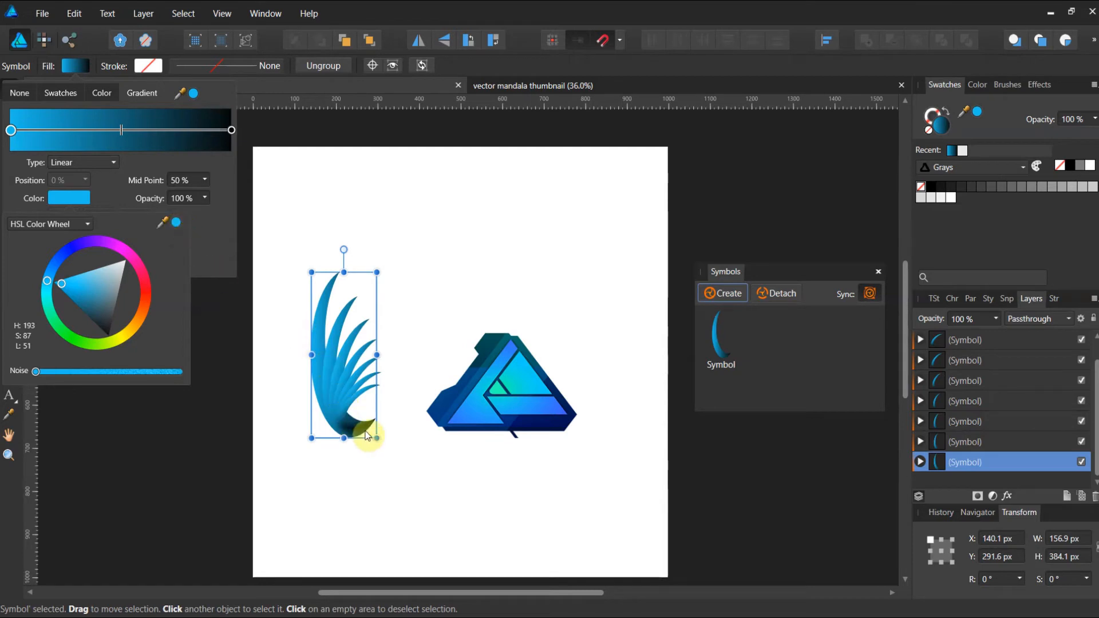
mouse_move(722, 384)
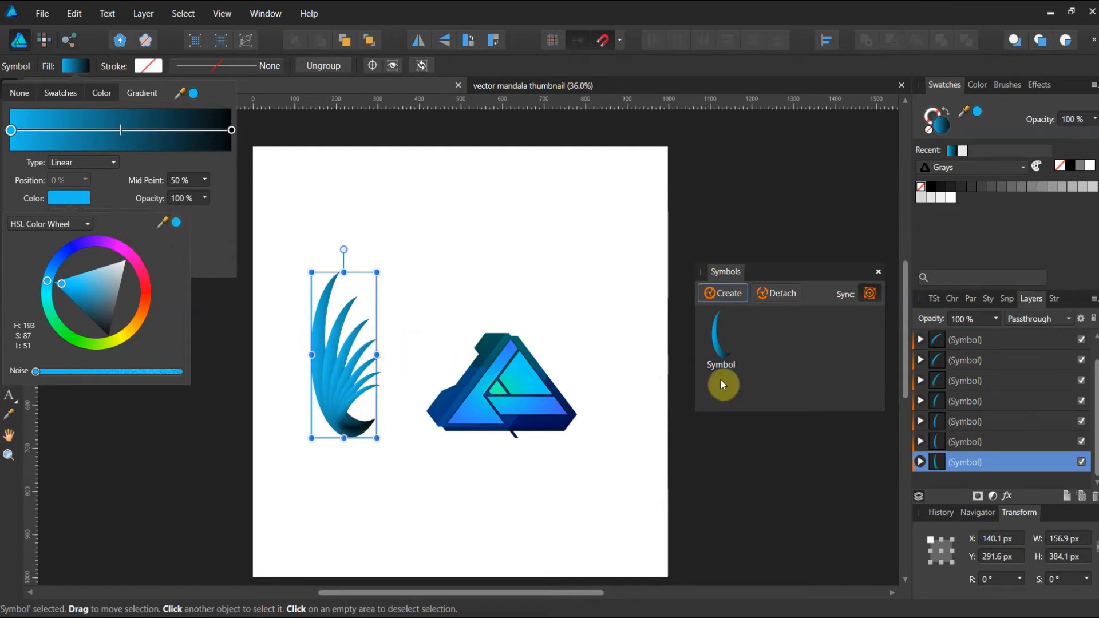
mouse_move(869, 409)
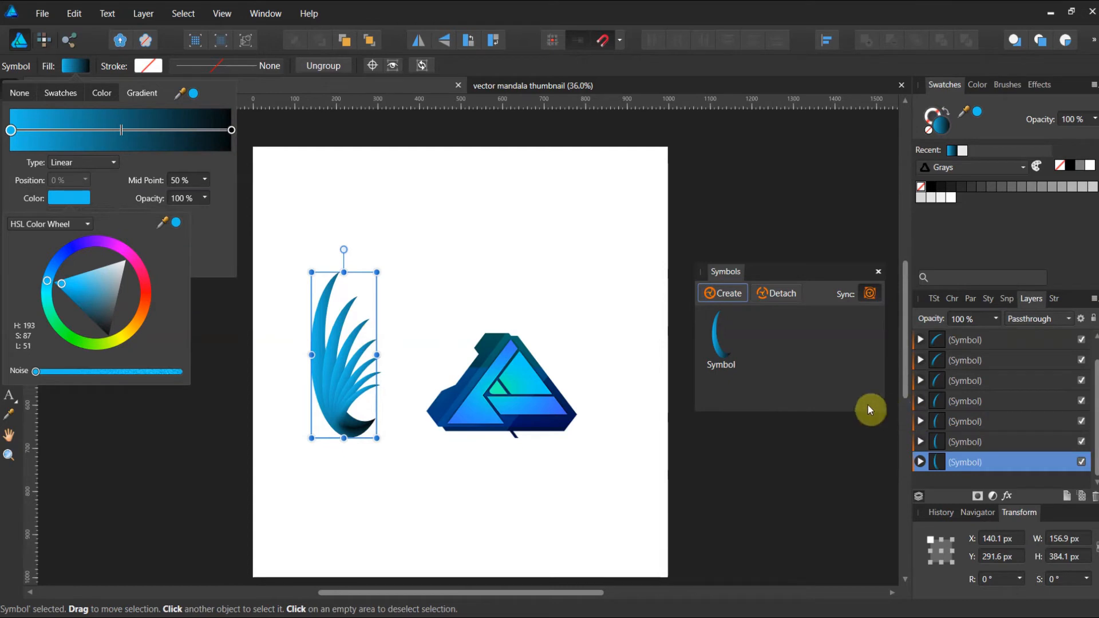
mouse_move(255, 154)
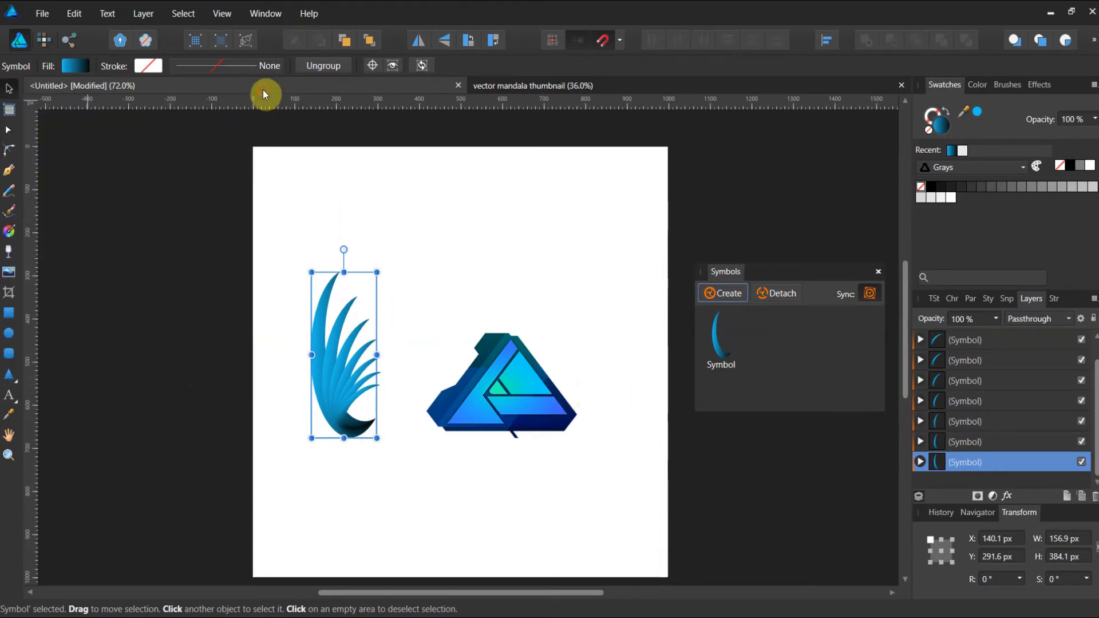
mouse_move(352, 356)
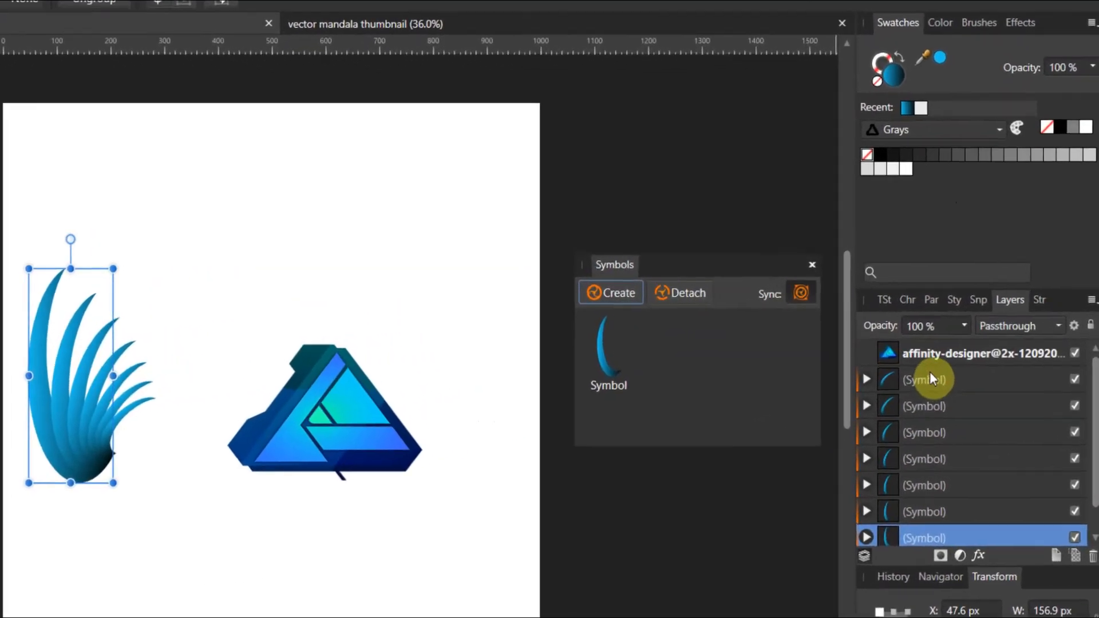
Group the seven crescents into a wing, duplicate it and flip the copy horizontally.
right_click(932, 378)
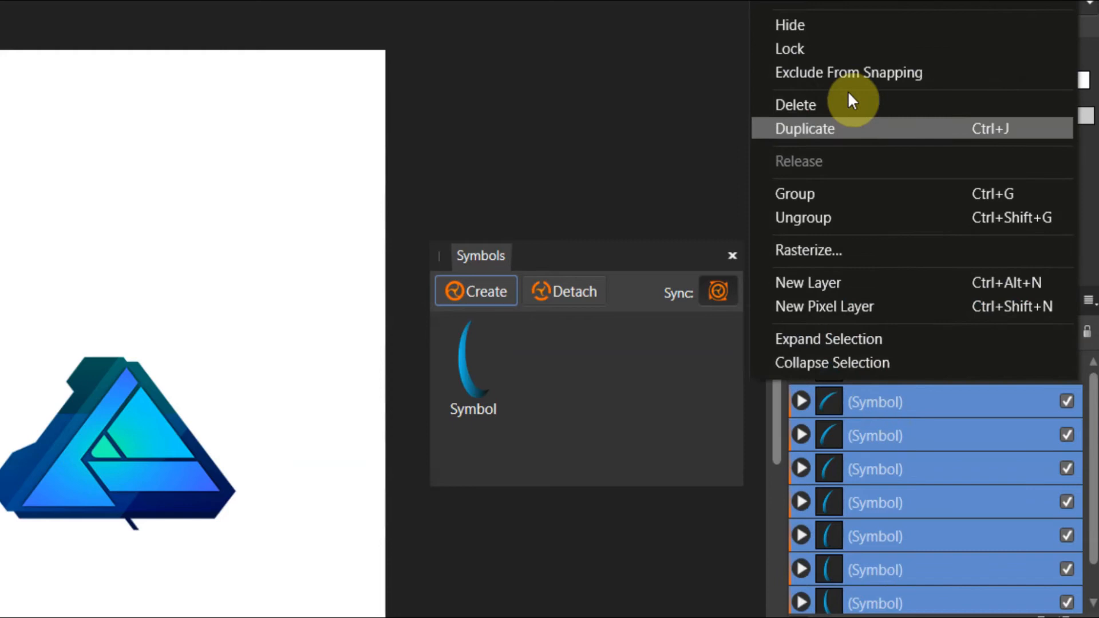
mouse_move(834, 202)
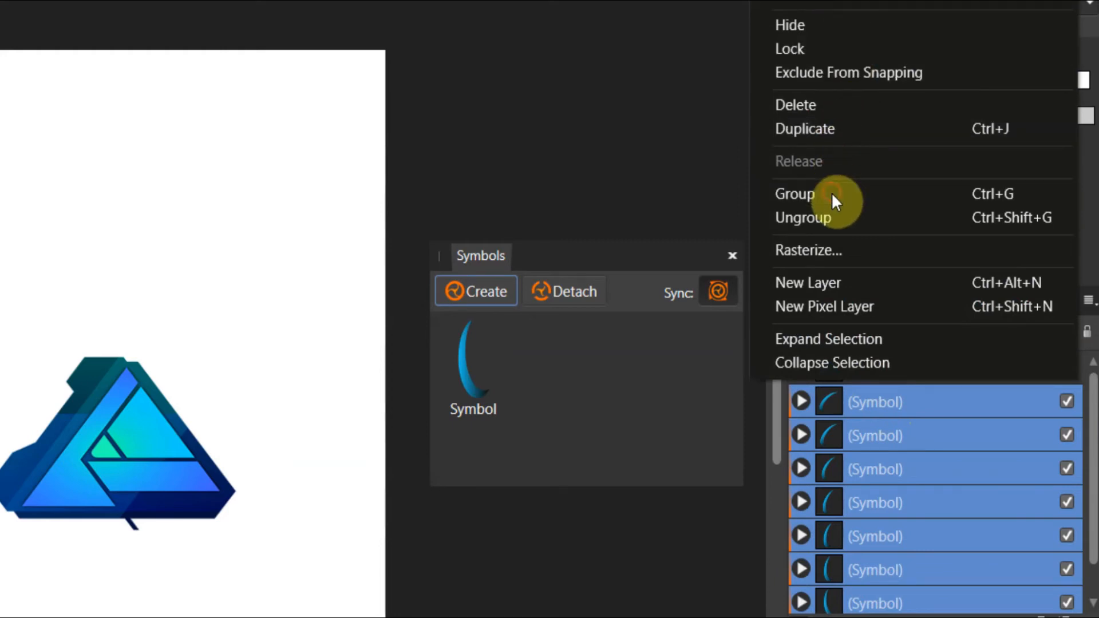
left_click(795, 194)
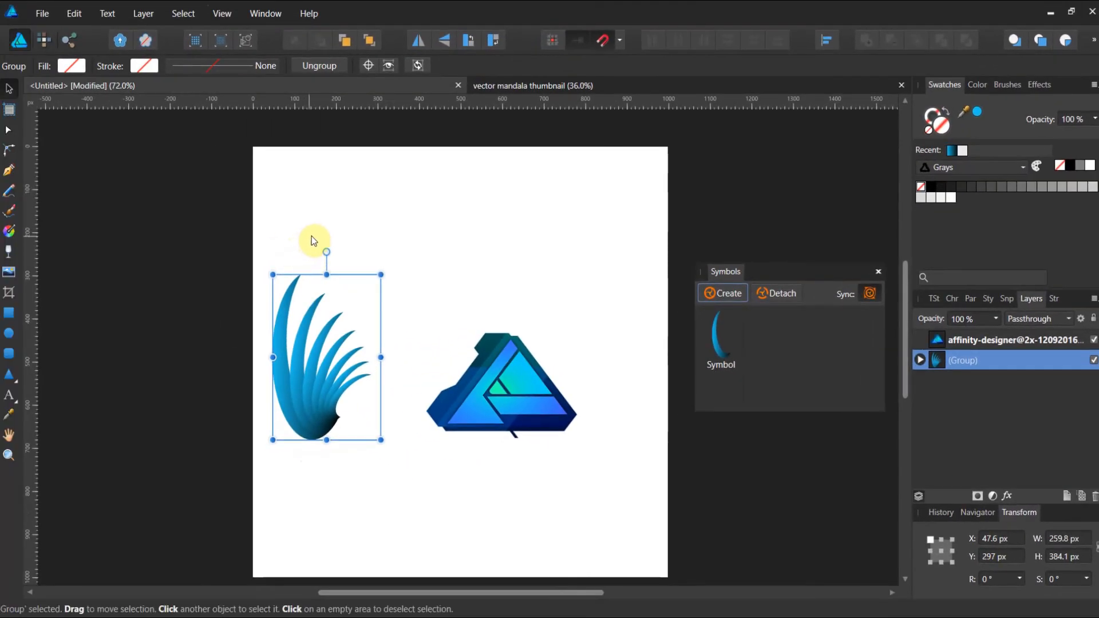
mouse_move(327, 250)
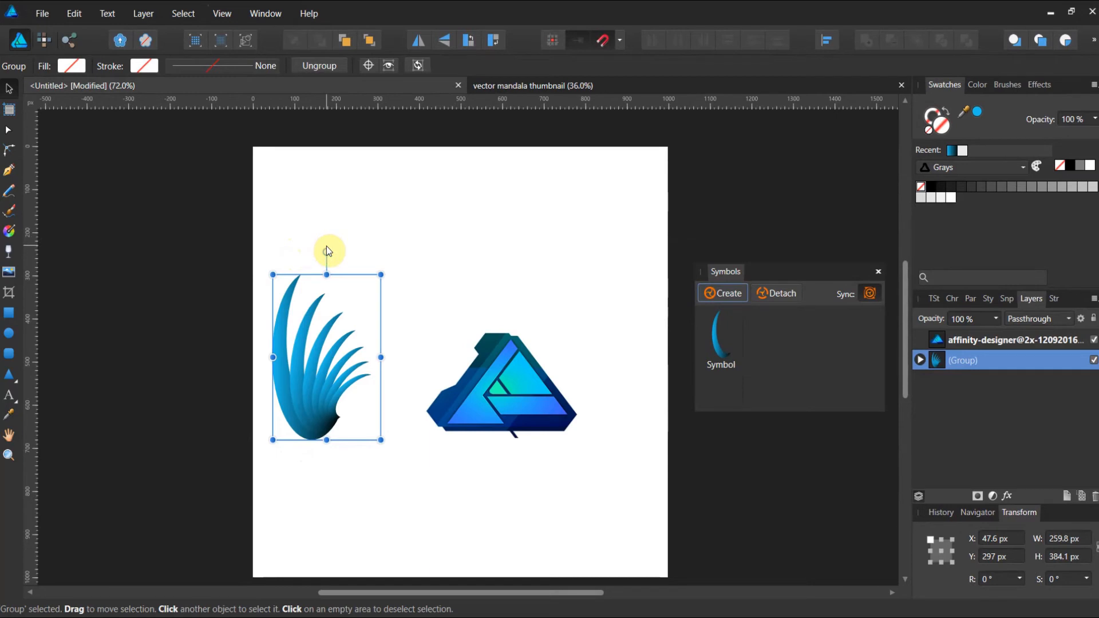
left_click(418, 41)
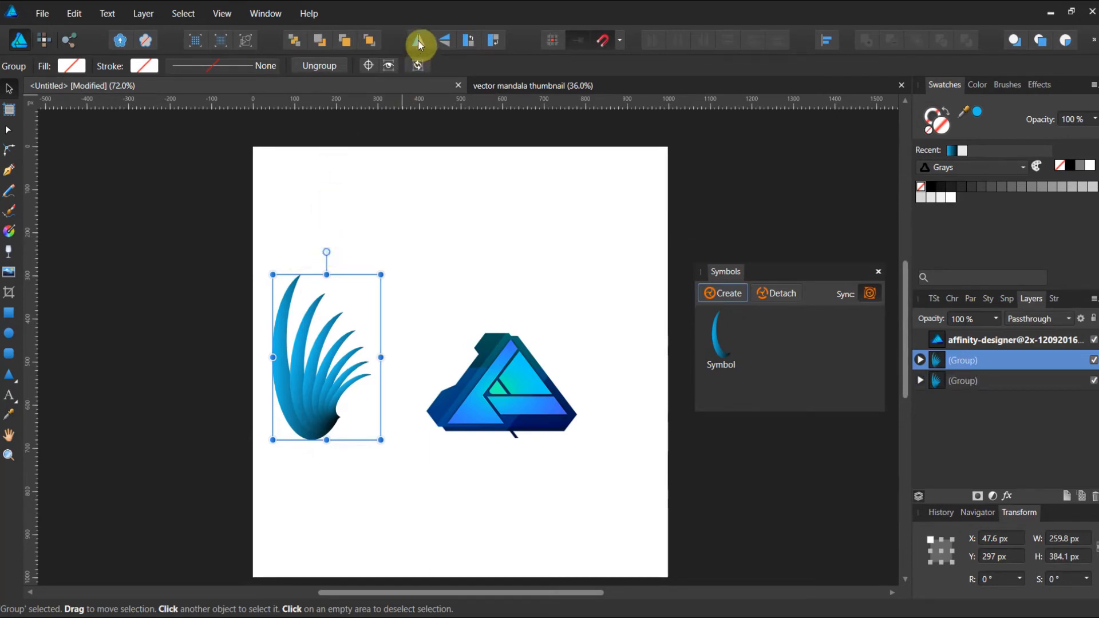
left_click(419, 40)
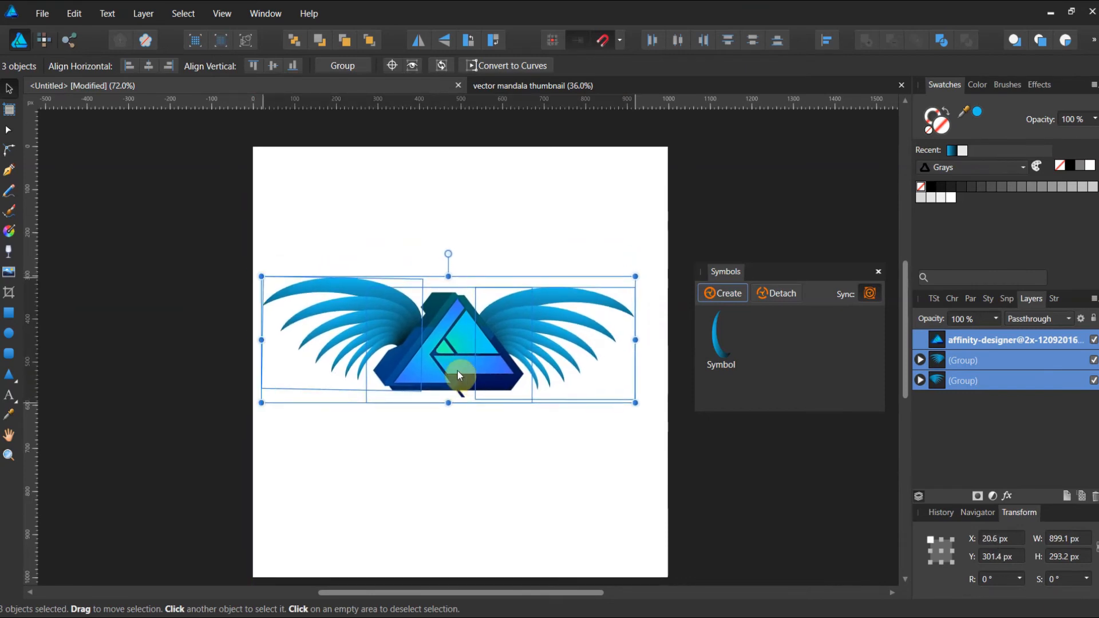
mouse_move(431, 341)
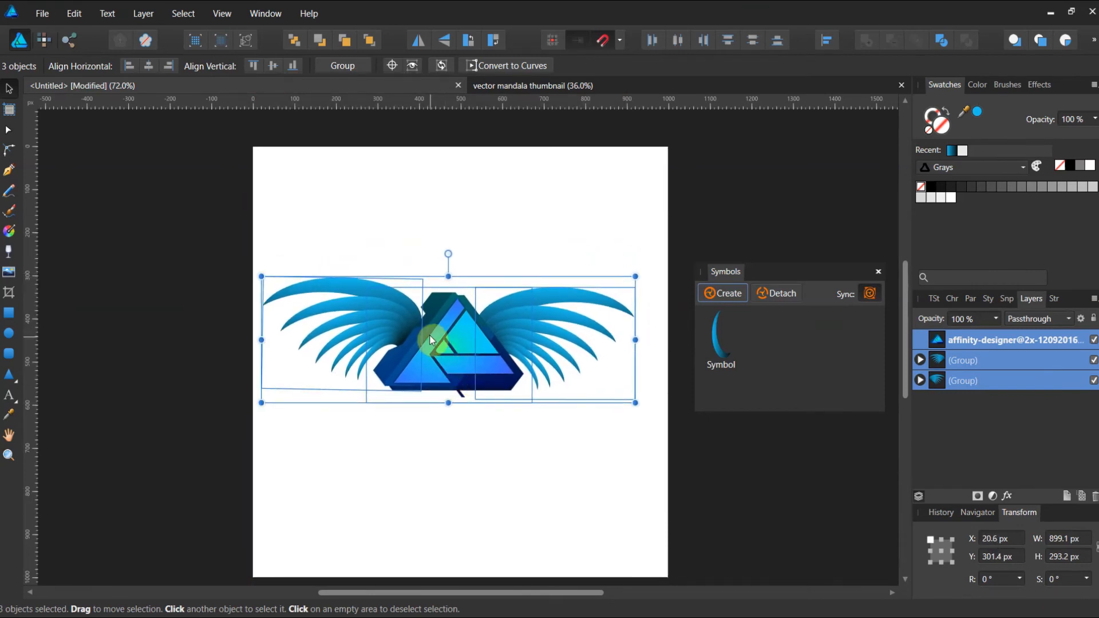
Duplicate both wing groups to make a lower second pair, then deselect.
left_click(198, 257)
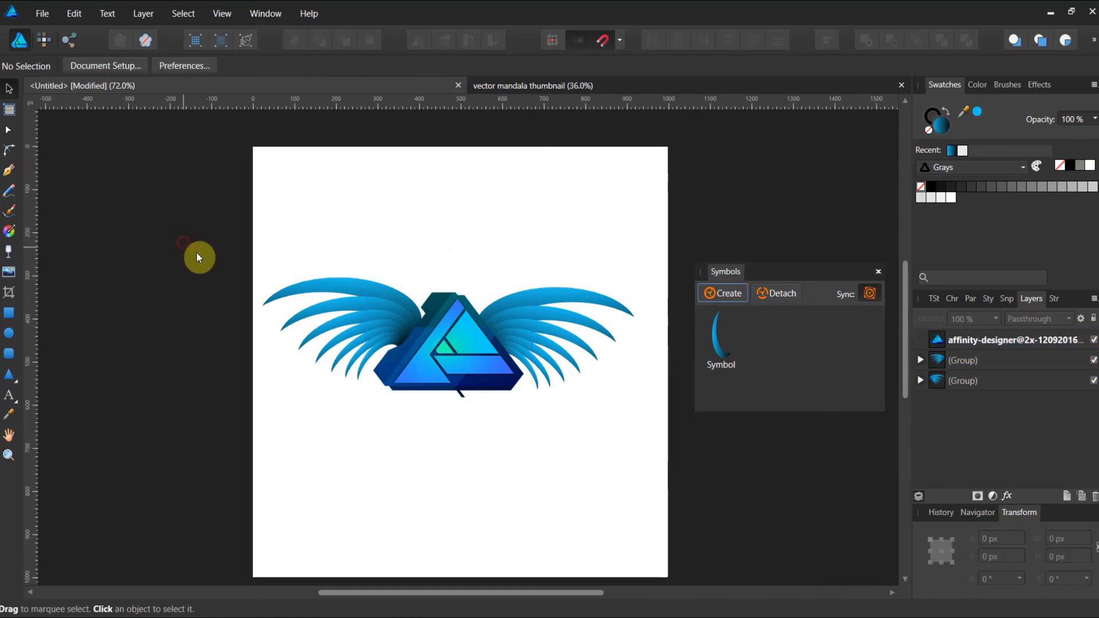
left_click(343, 322)
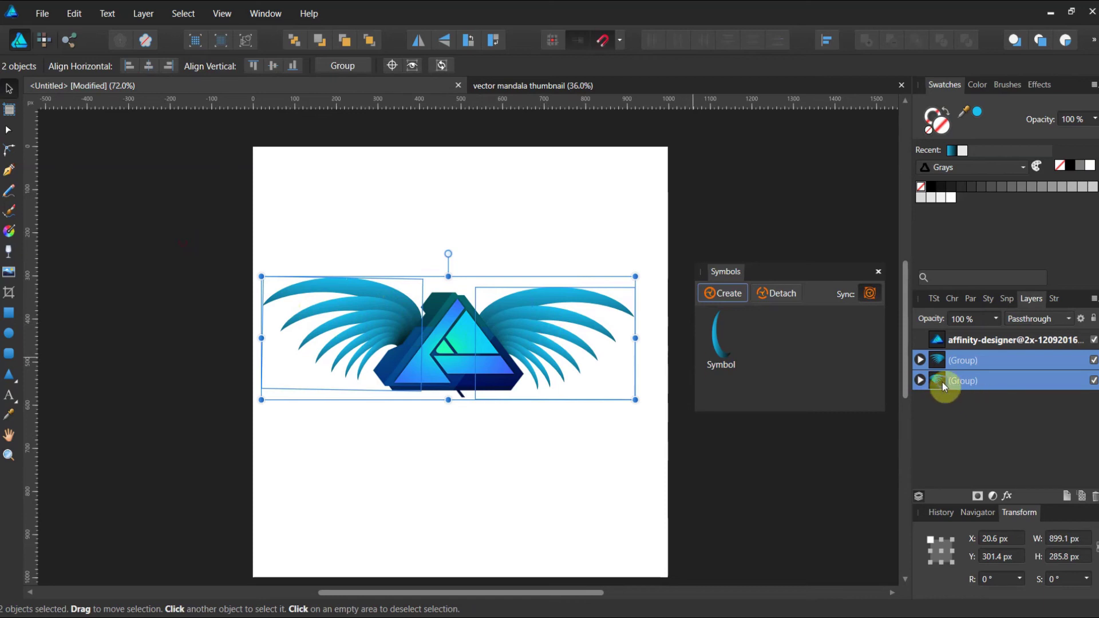
right_click(961, 380)
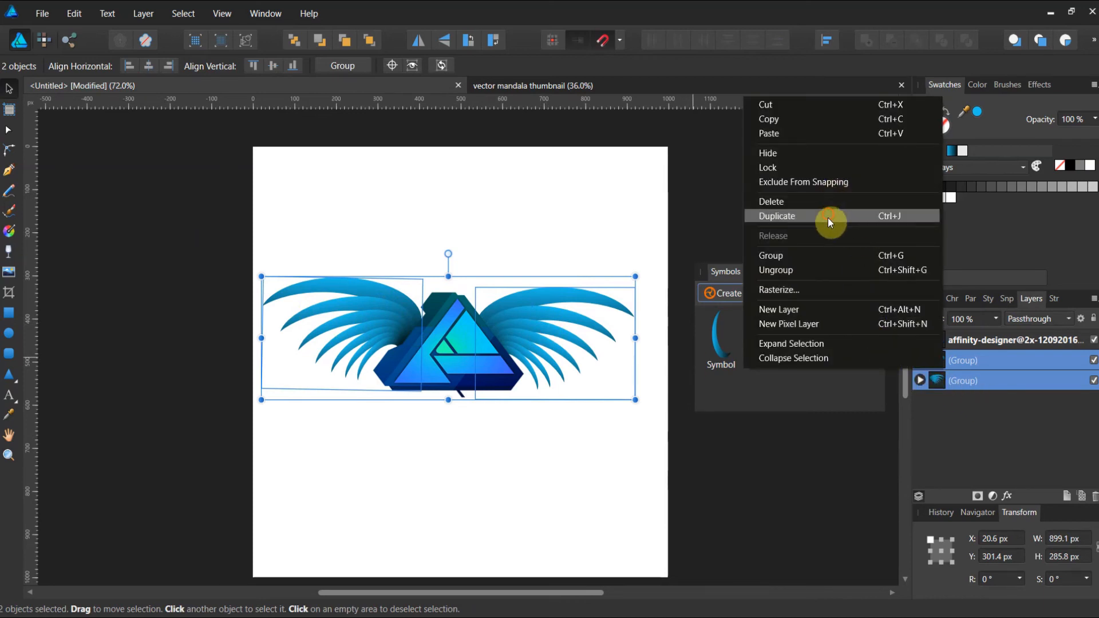
left_click(777, 216)
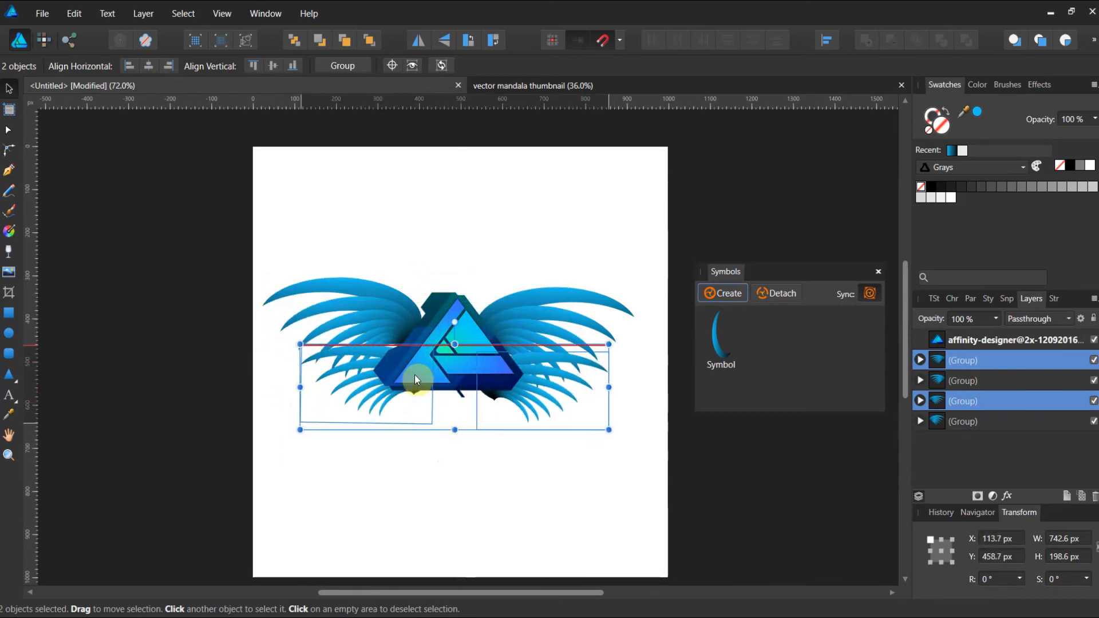
left_click(197, 346)
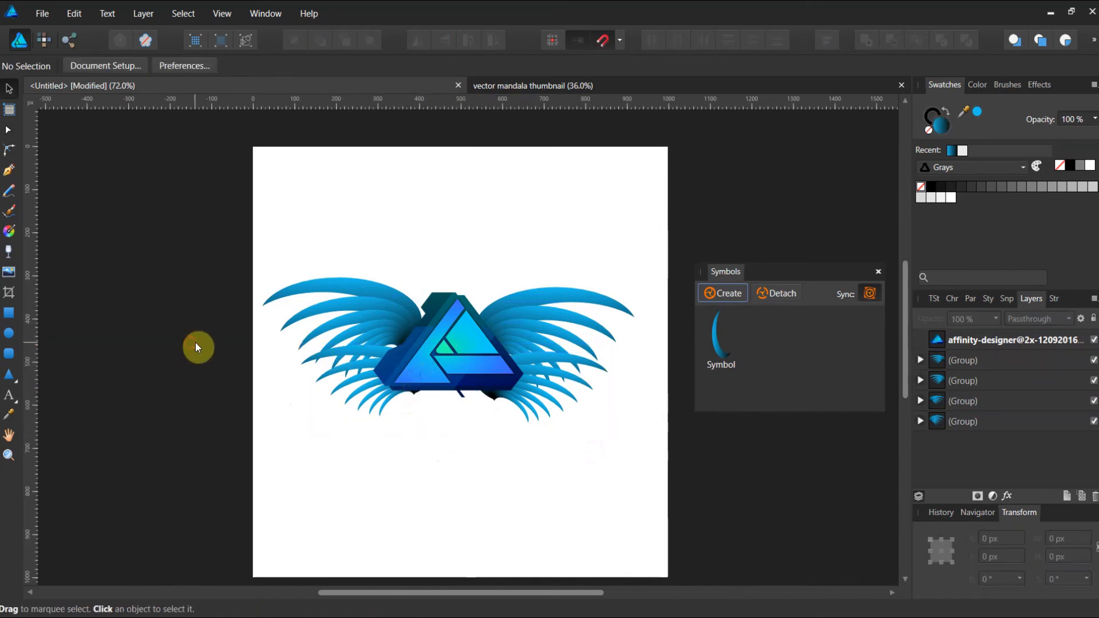
mouse_move(205, 350)
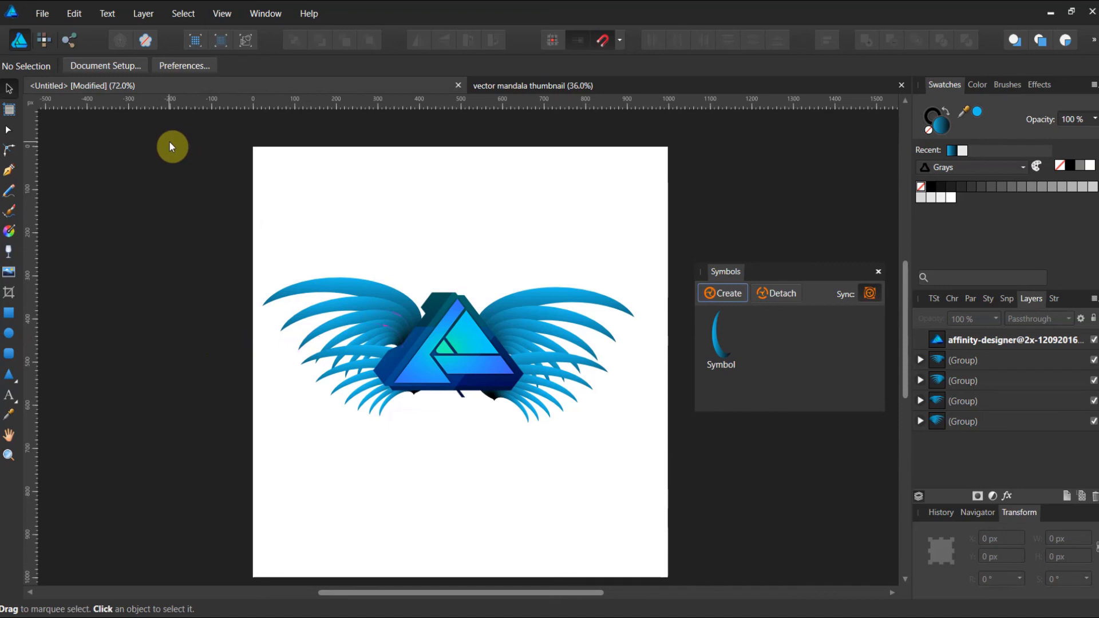
mouse_move(926, 266)
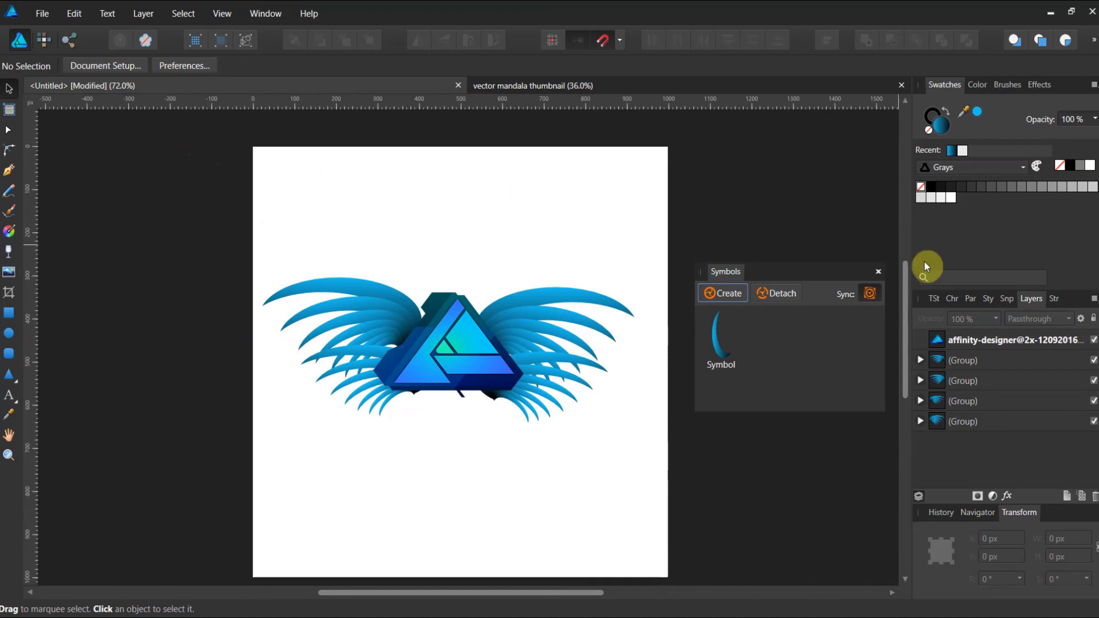
Delete one wing group, then select and deselect the upper left wing.
left_click(962, 380)
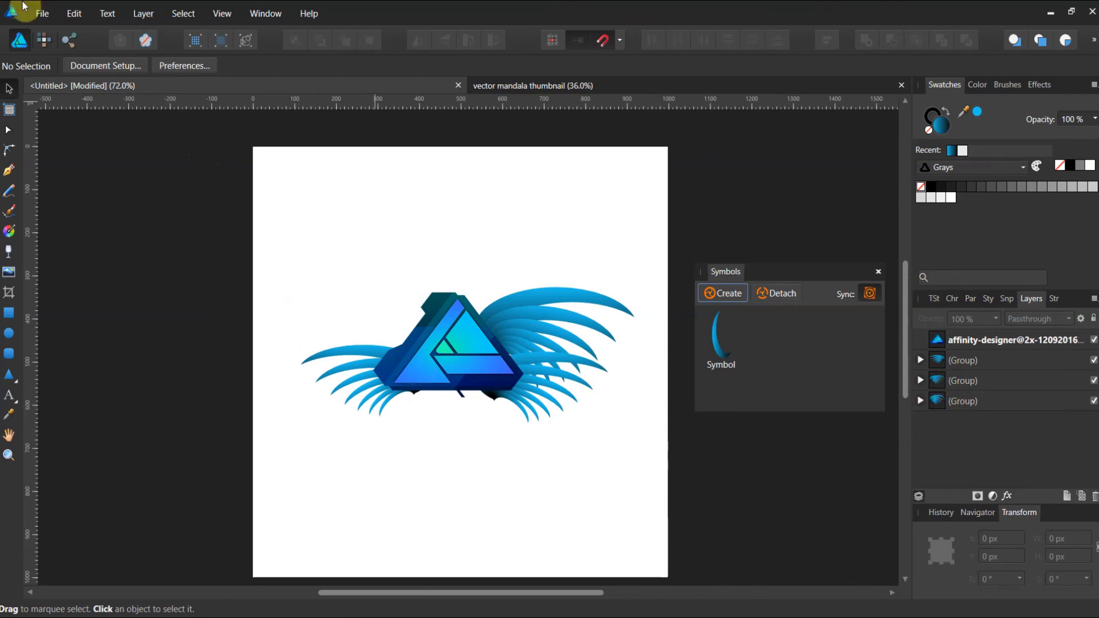
left_click(468, 325)
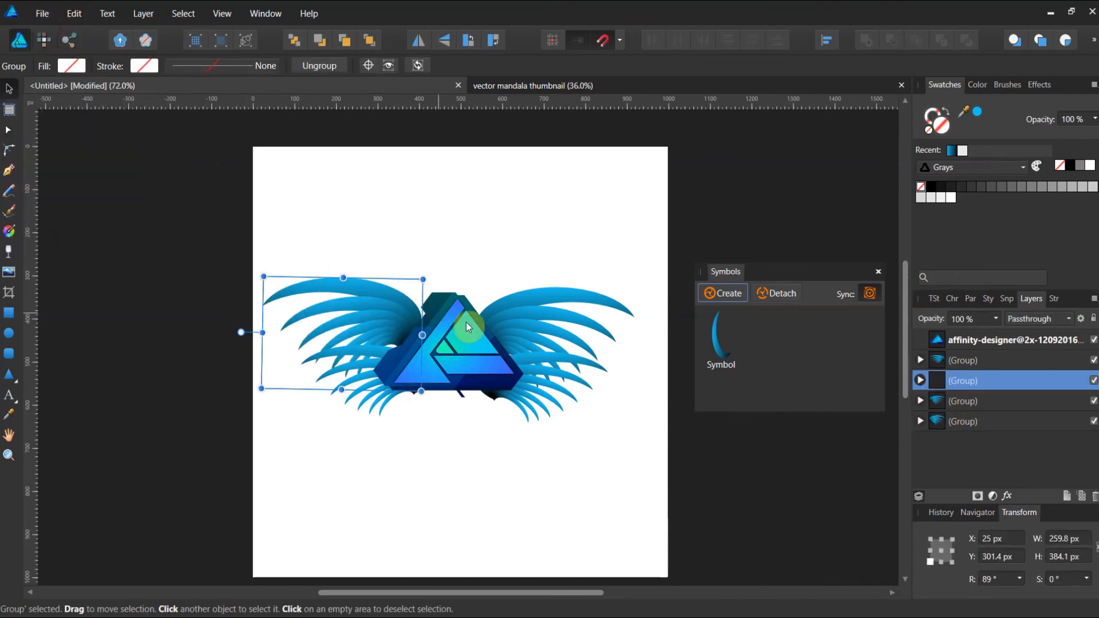
left_click(561, 392)
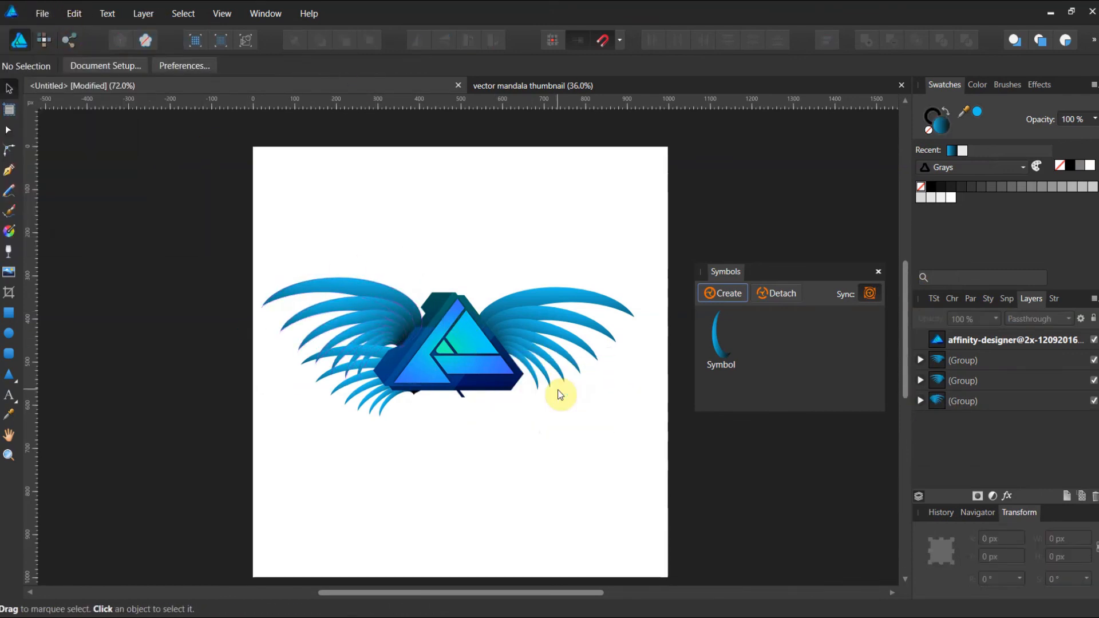